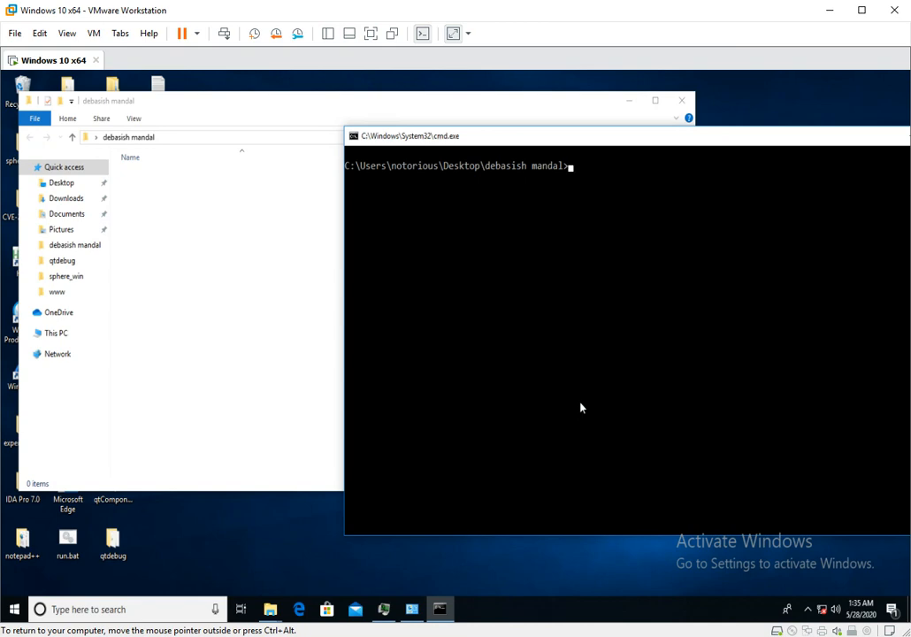
pyautogui.moveTo(655, 387)
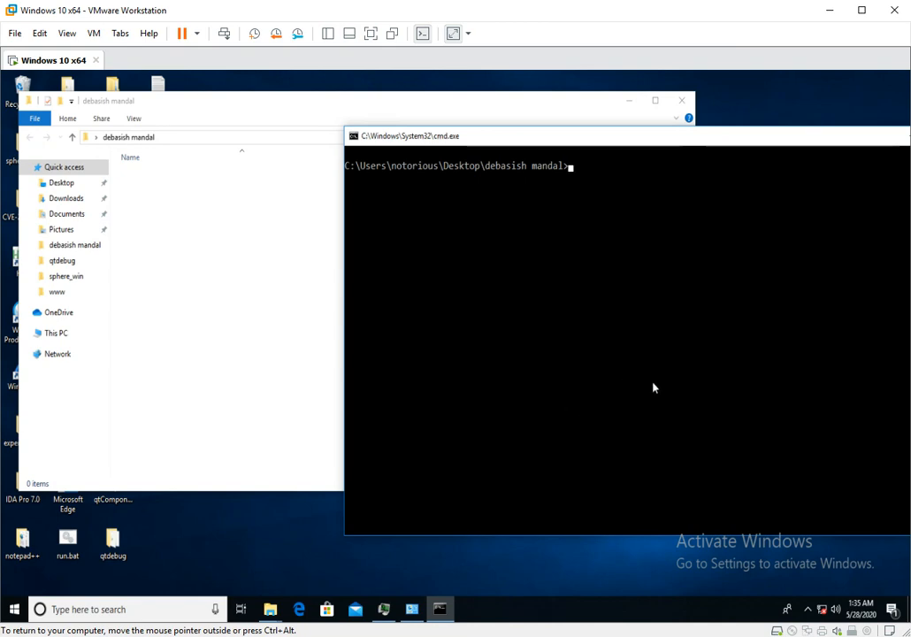
pyautogui.moveTo(218, 336)
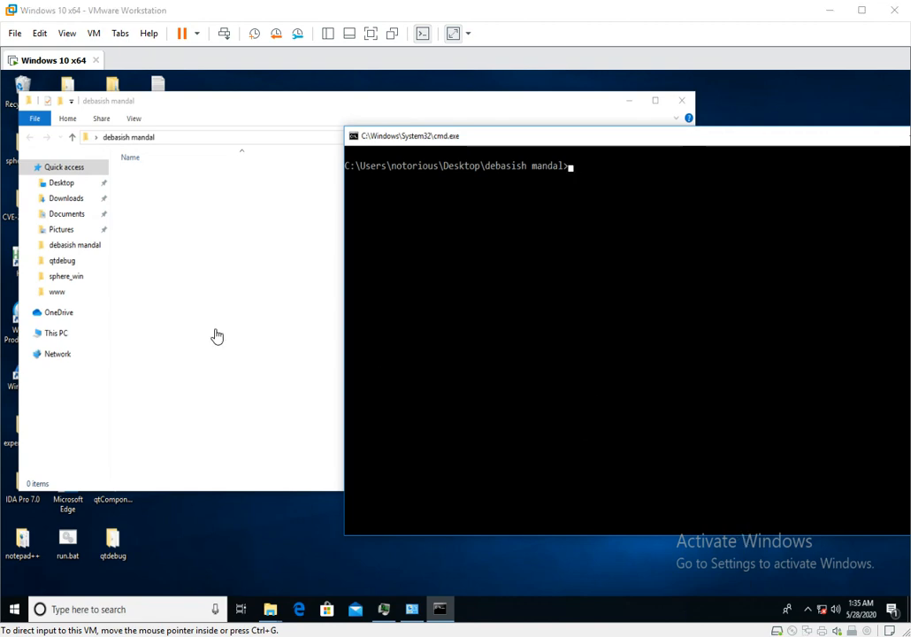
# Create an empty launch.py in the folder and open it maximized in Notepad++
pyautogui.rightClick(218, 336)
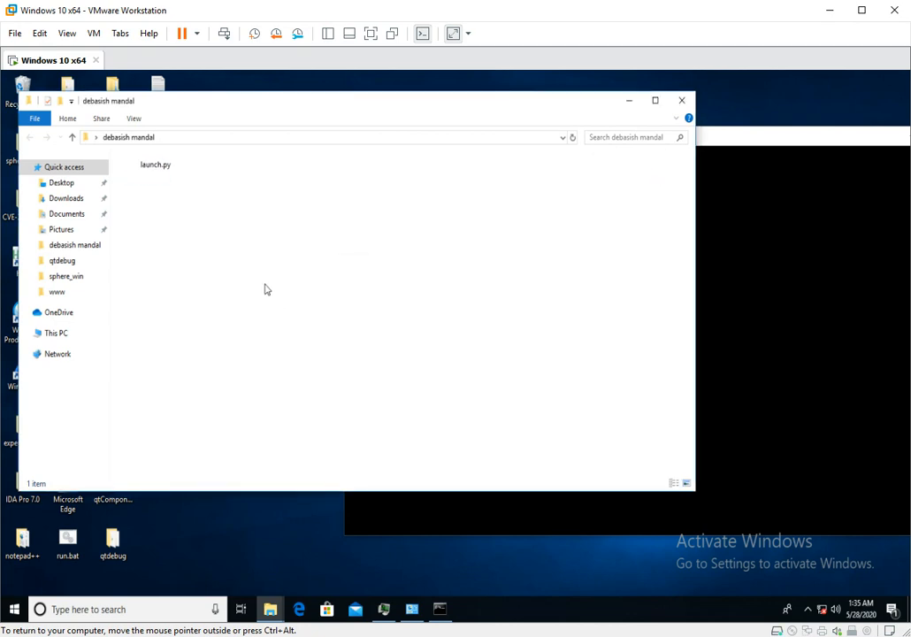
pyautogui.rightClick(156, 168)
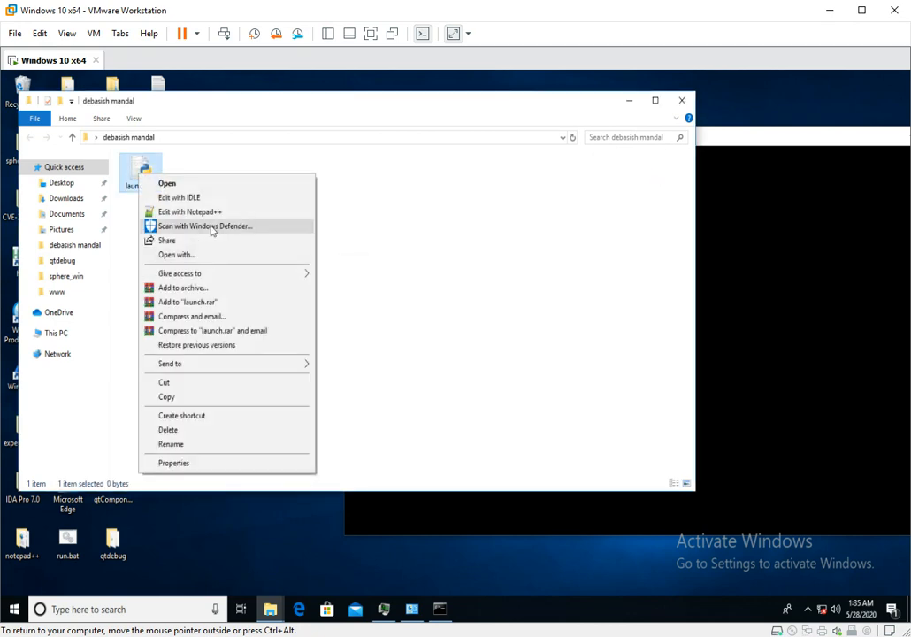
pyautogui.click(187, 212)
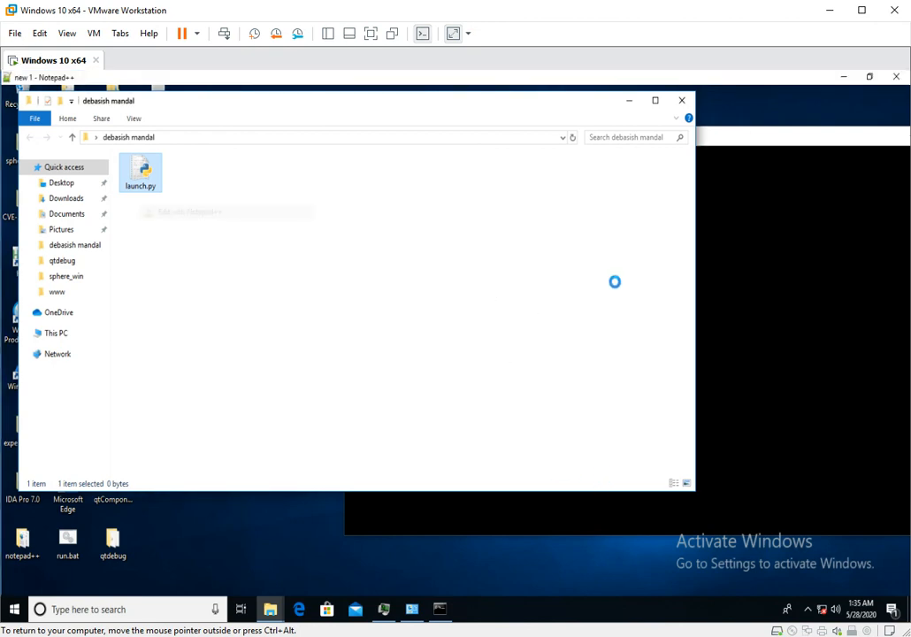
pyautogui.doubleClick(140, 166)
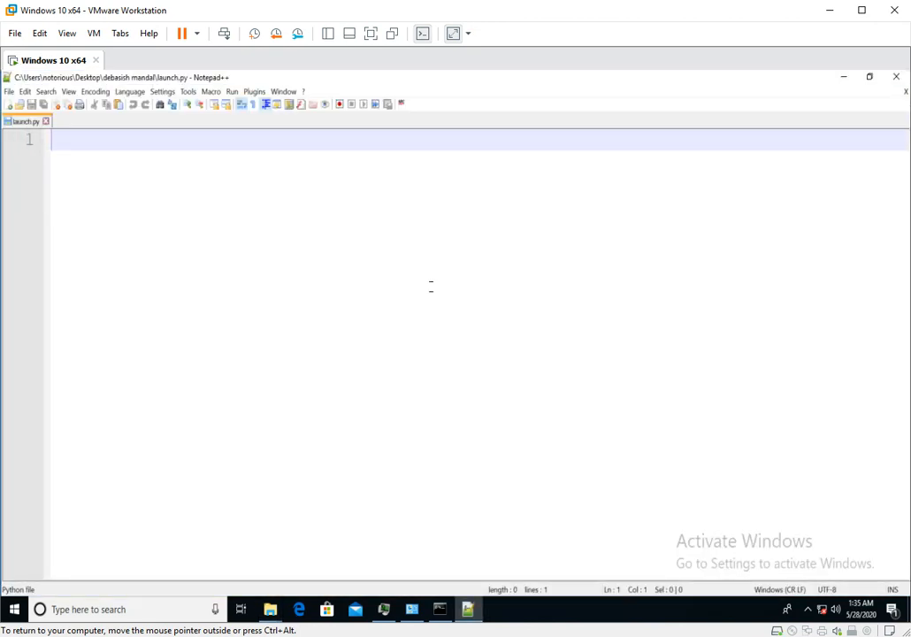
# Write 'from winappdbg import Debug' on line 1, followed by blank lines
pyautogui.write('from')
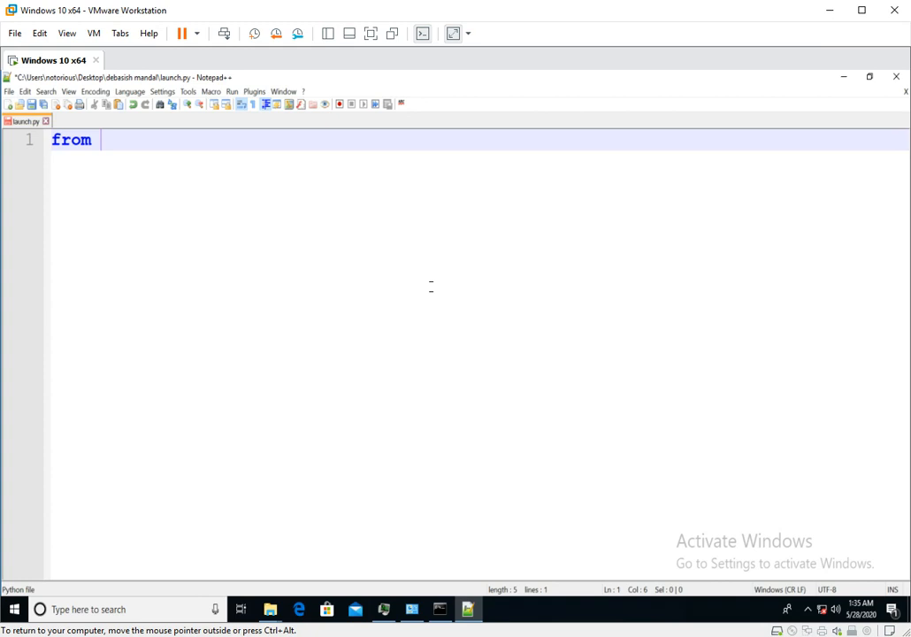
pyautogui.write('winappdbg')
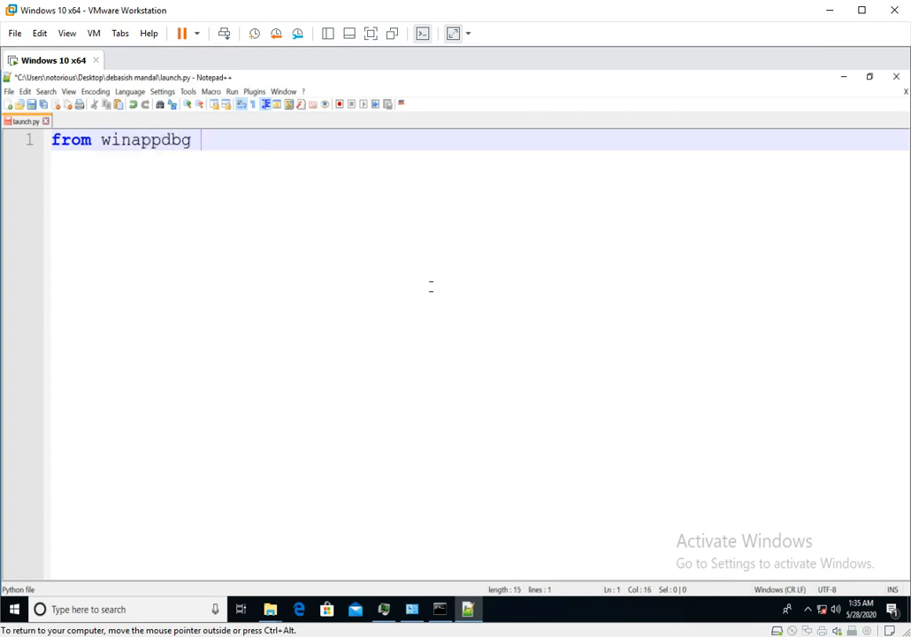
pyautogui.write('import')
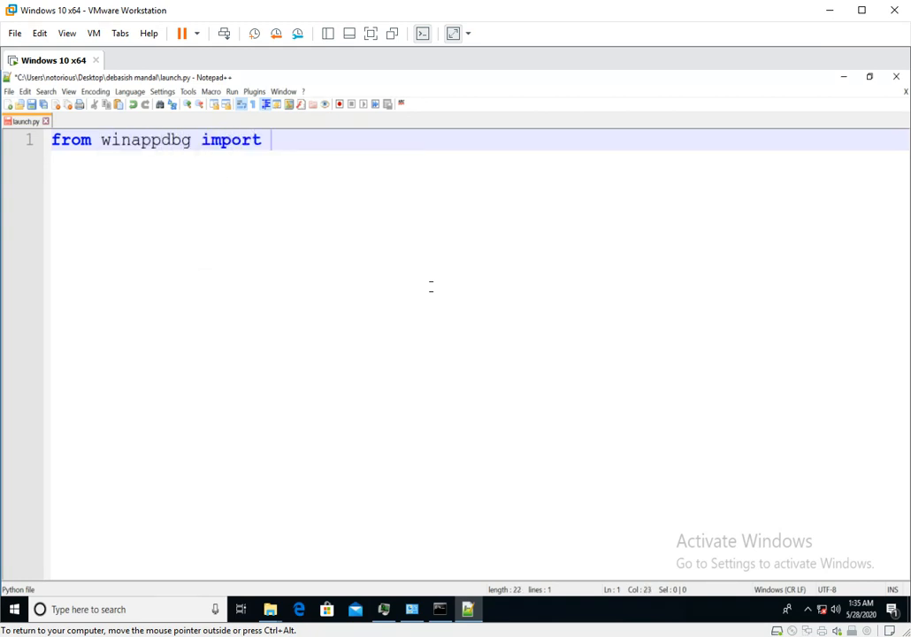
pyautogui.write('Debug')
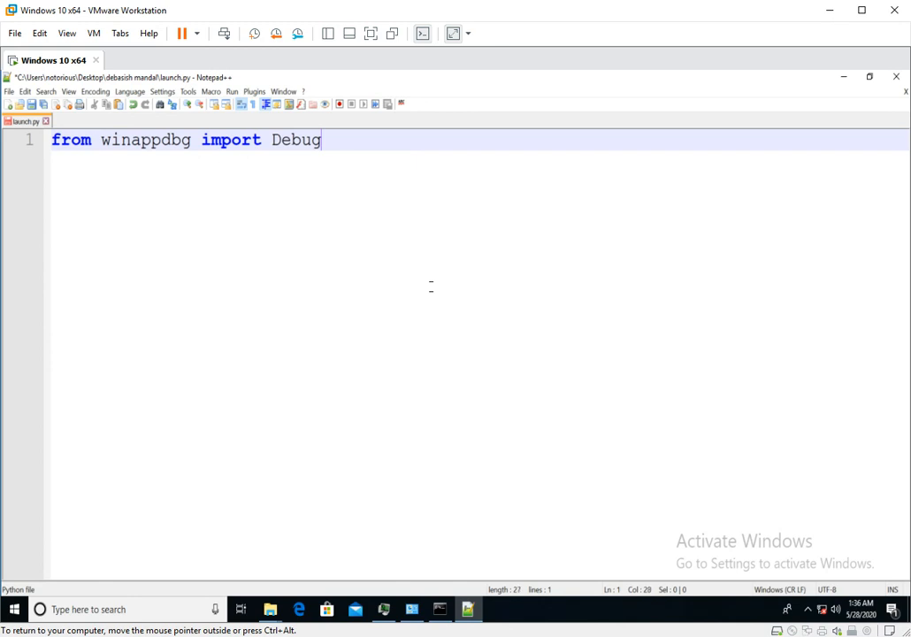
pyautogui.press('enter')
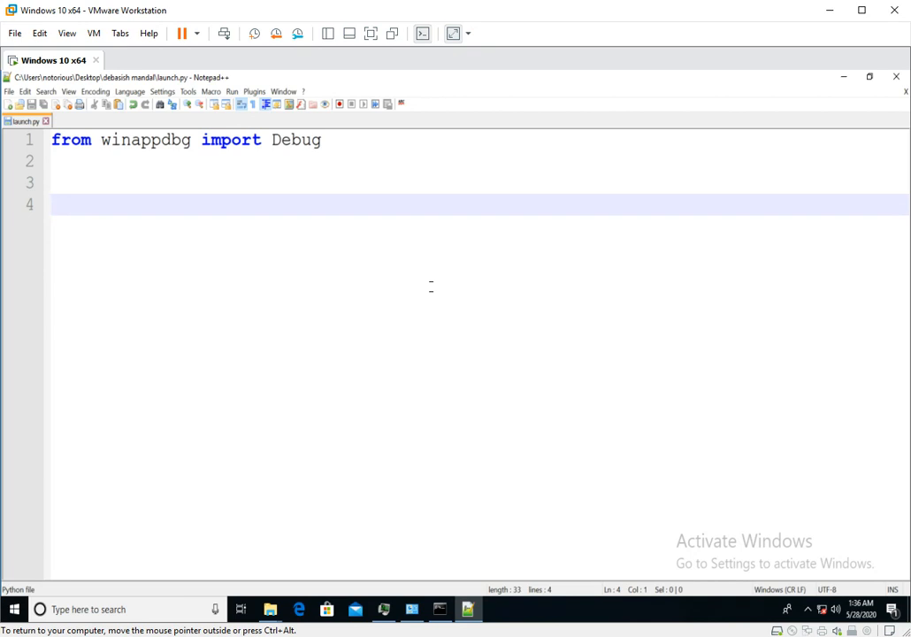
pyautogui.moveTo(251, 332)
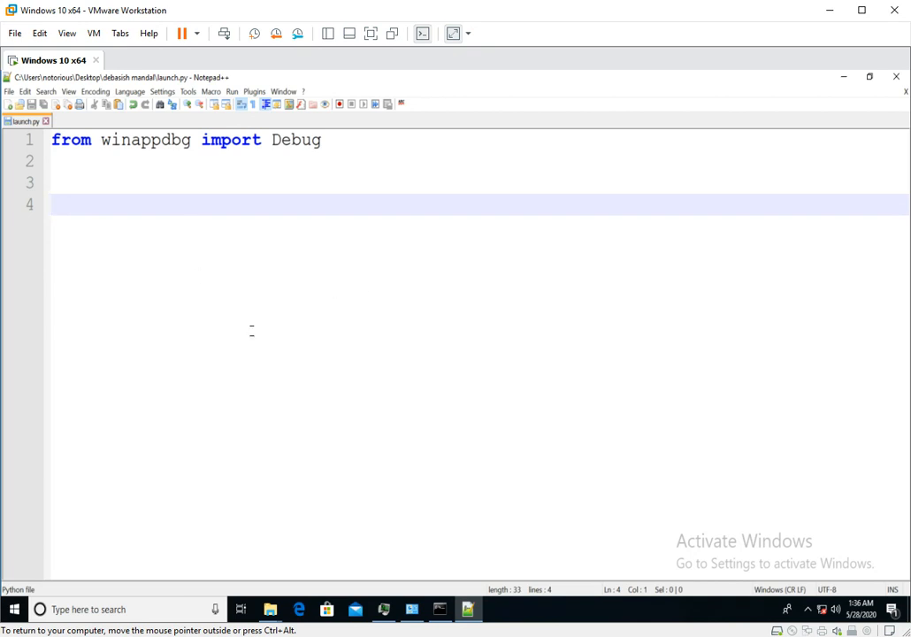
# Write program = ['C:\\windows\\syswow64\\notepad.exe'] on line 4
pyautogui.write('p')
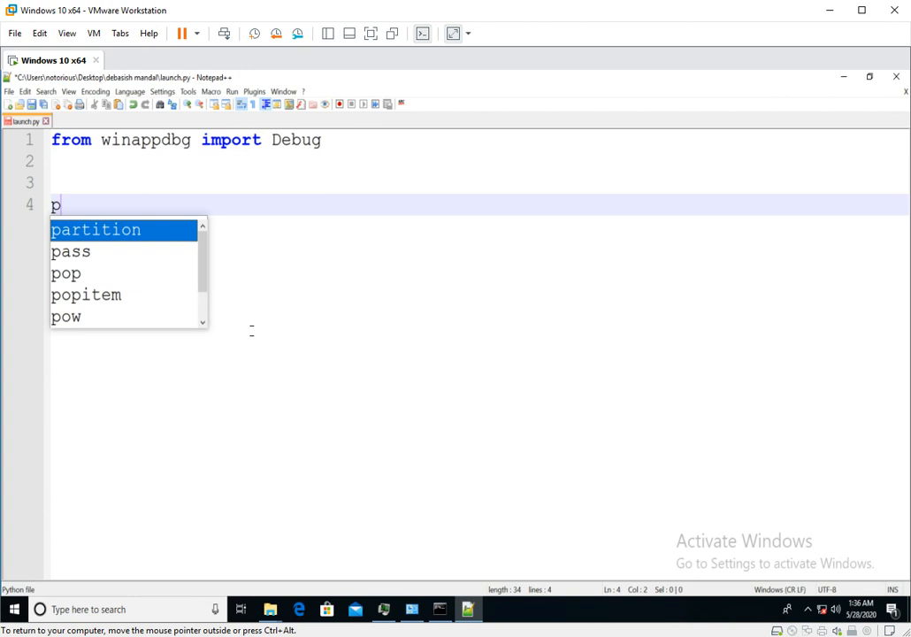
pyautogui.write('ro')
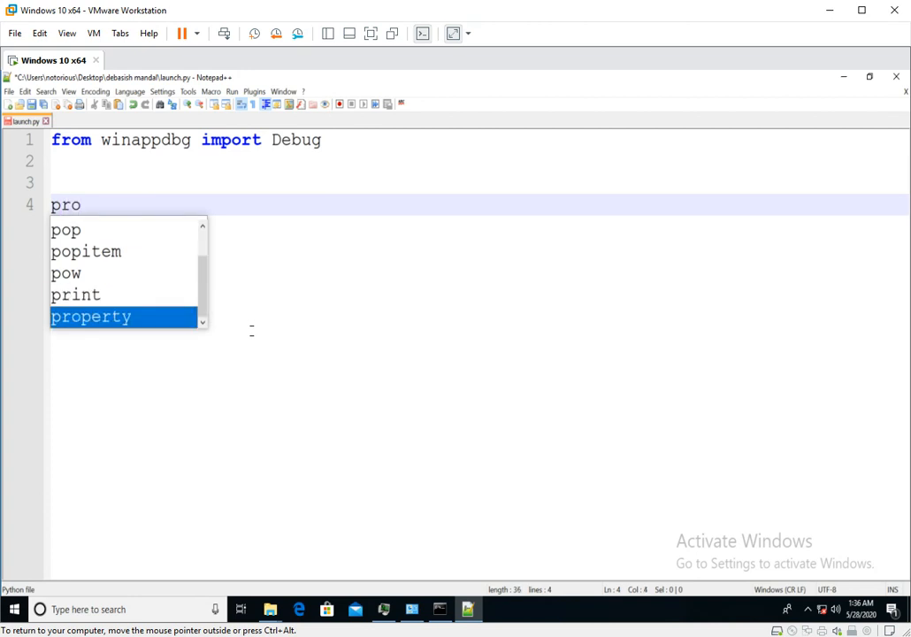
pyautogui.write('gram')
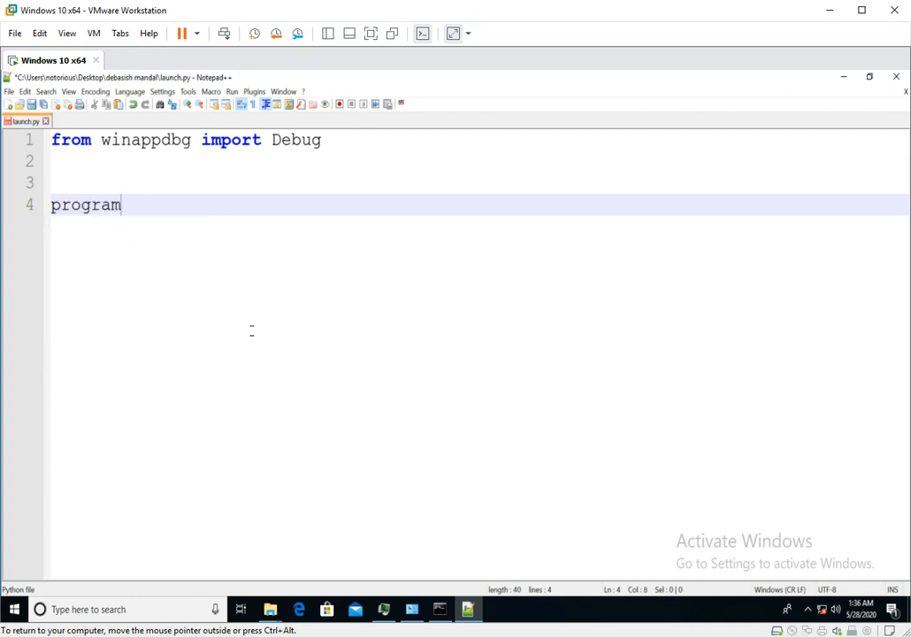
pyautogui.write('= []')
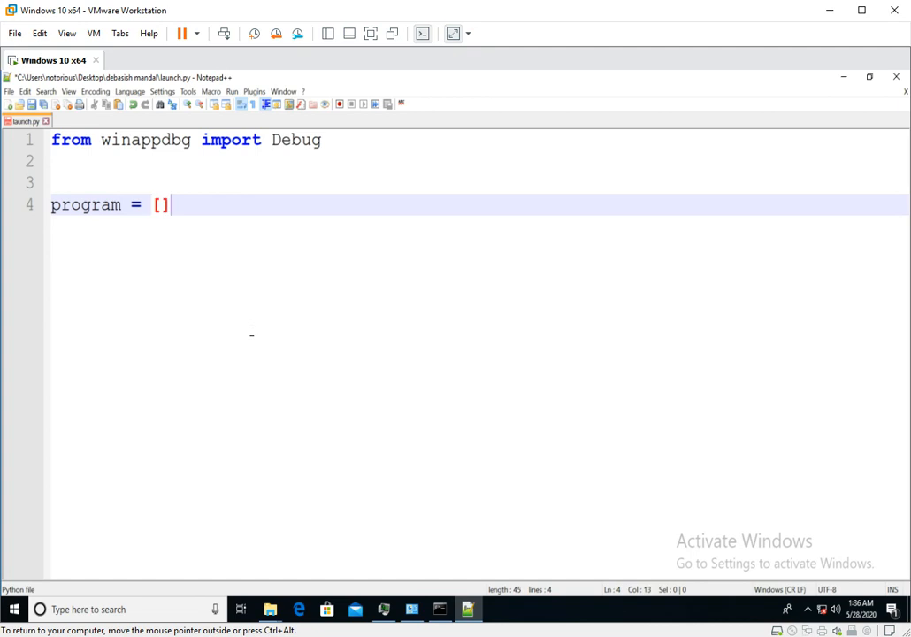
pyautogui.write("'c'")
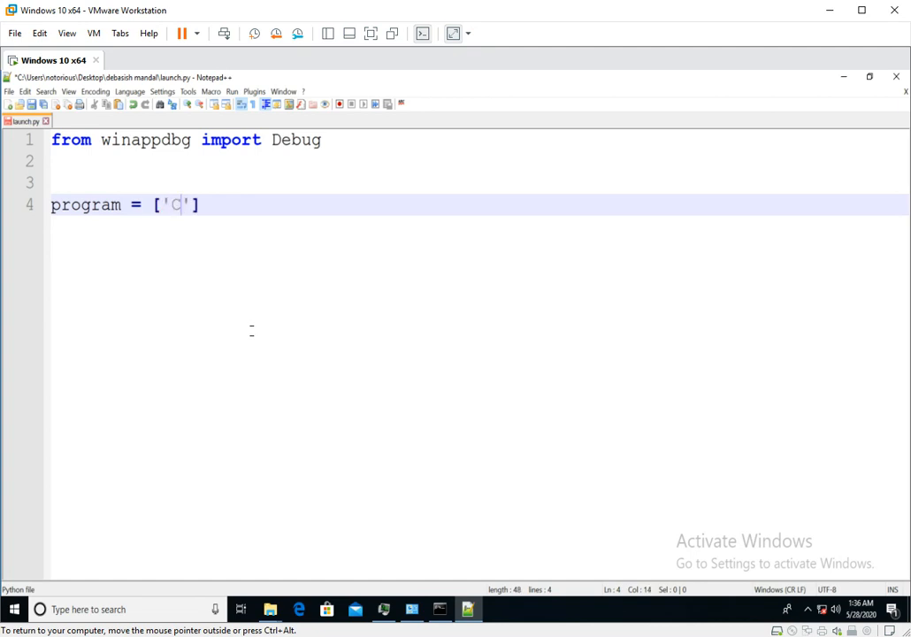
pyautogui.write(':\\\\')
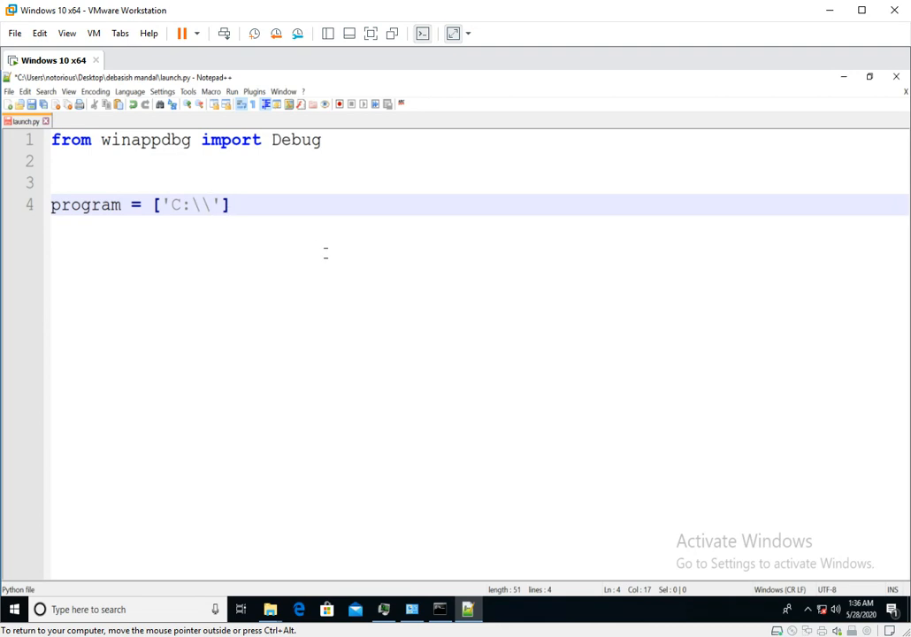
pyautogui.write('windows')
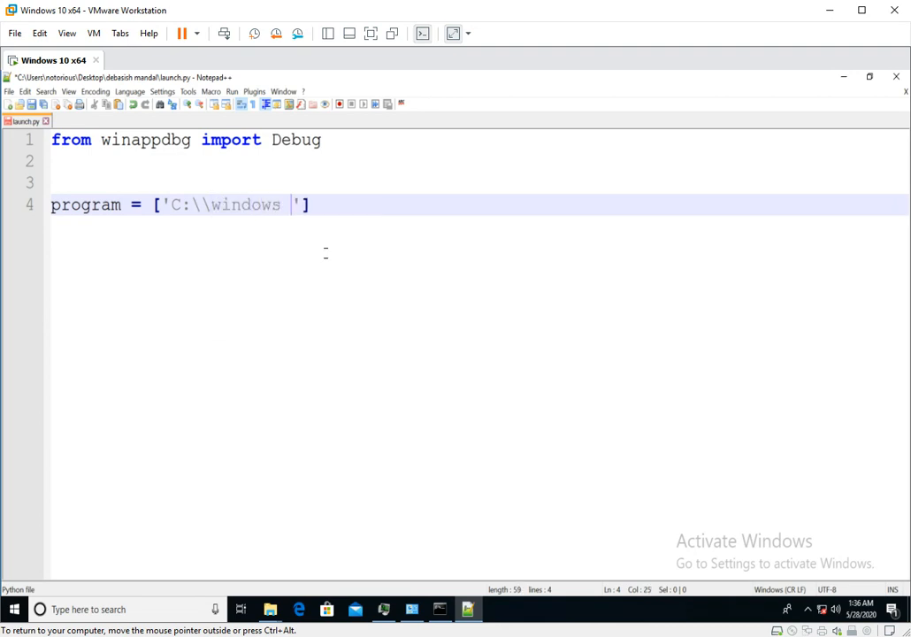
pyautogui.write('\\\\')
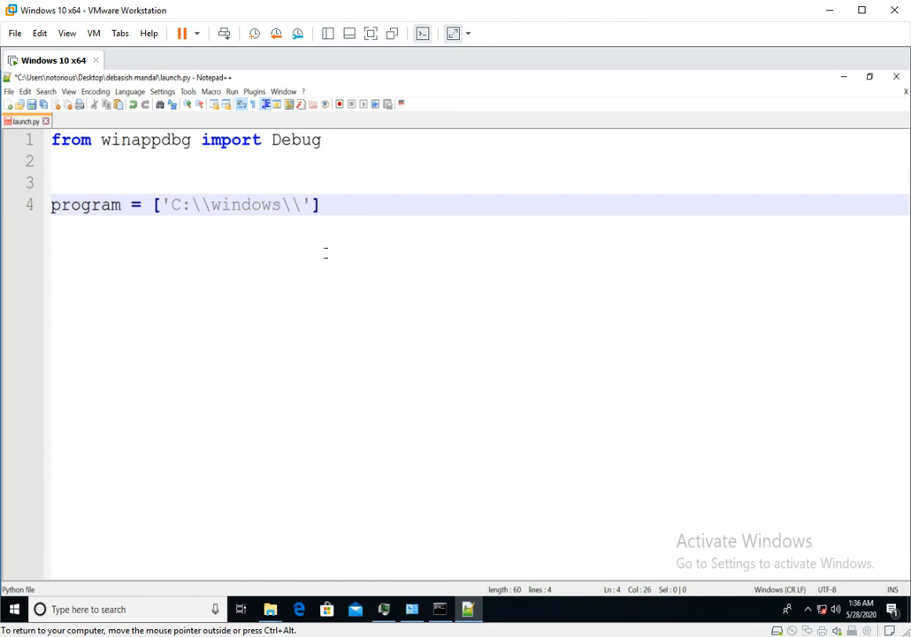
pyautogui.write('syswo')
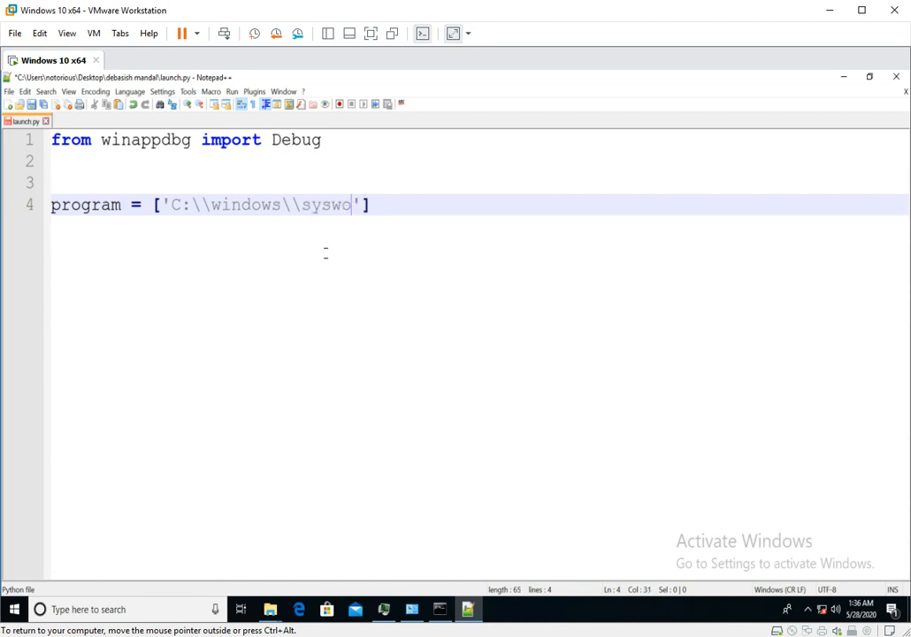
pyautogui.write('wow64\\\\')
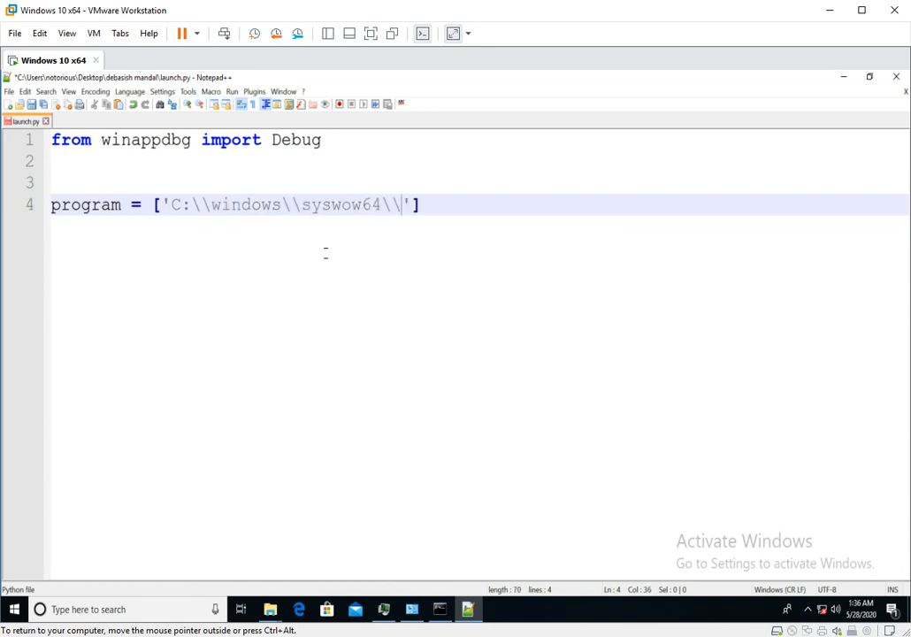
pyautogui.write('notepad.exe')
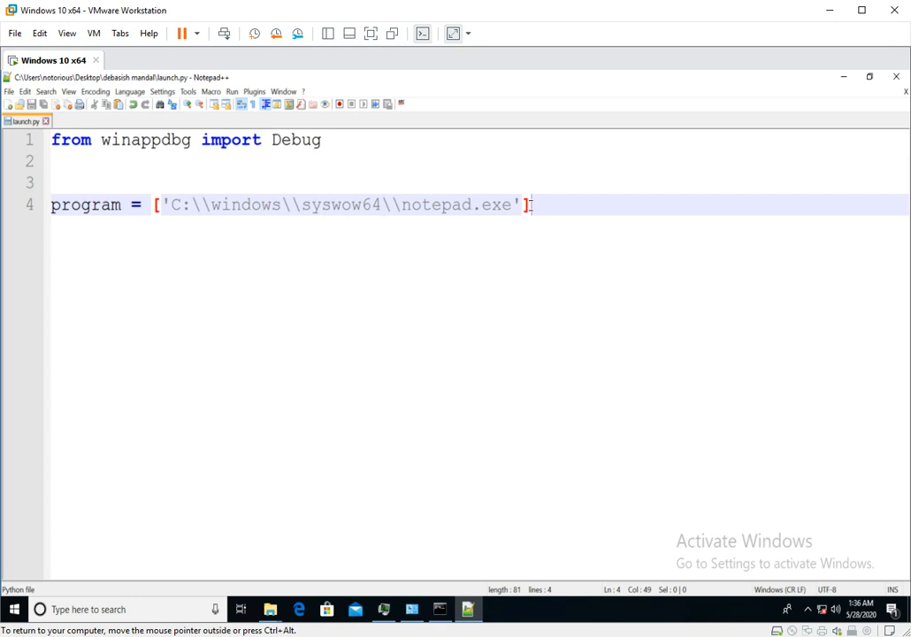
# Remove the stray empty-string argument so the list holds only the notepad.exe path
pyautogui.write(",'','")
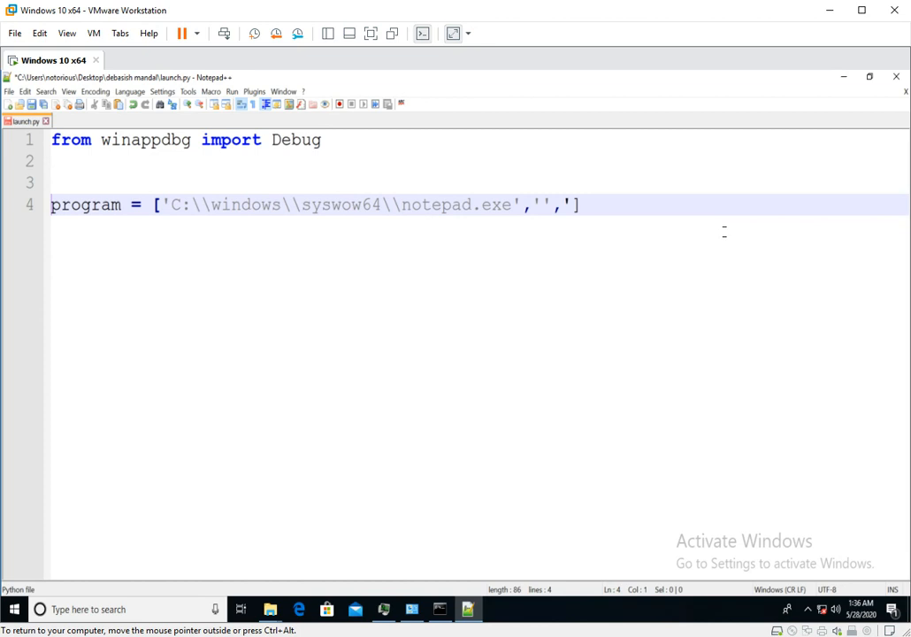
pyautogui.click(577, 205)
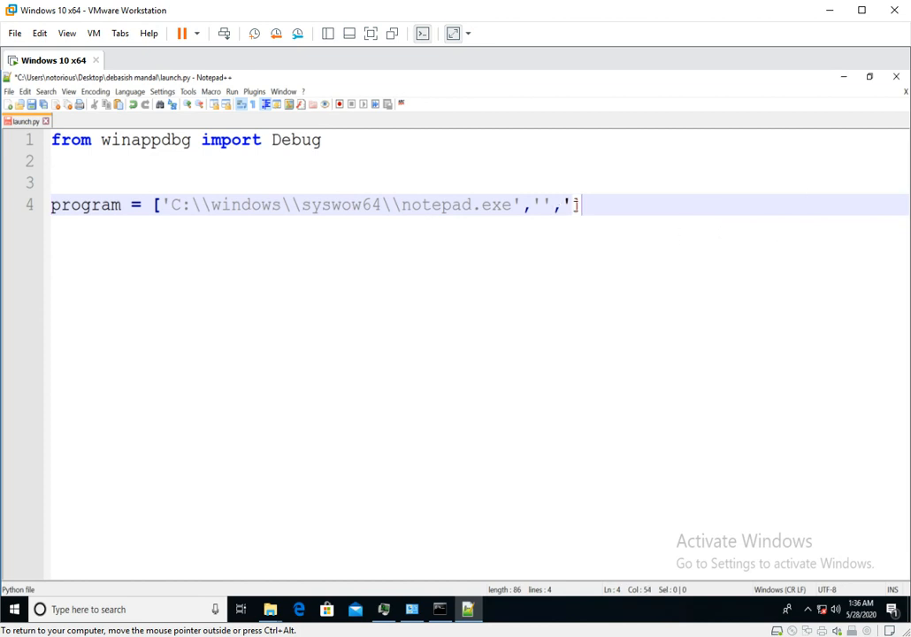
pyautogui.press('BackSpace')
pyautogui.write(']')
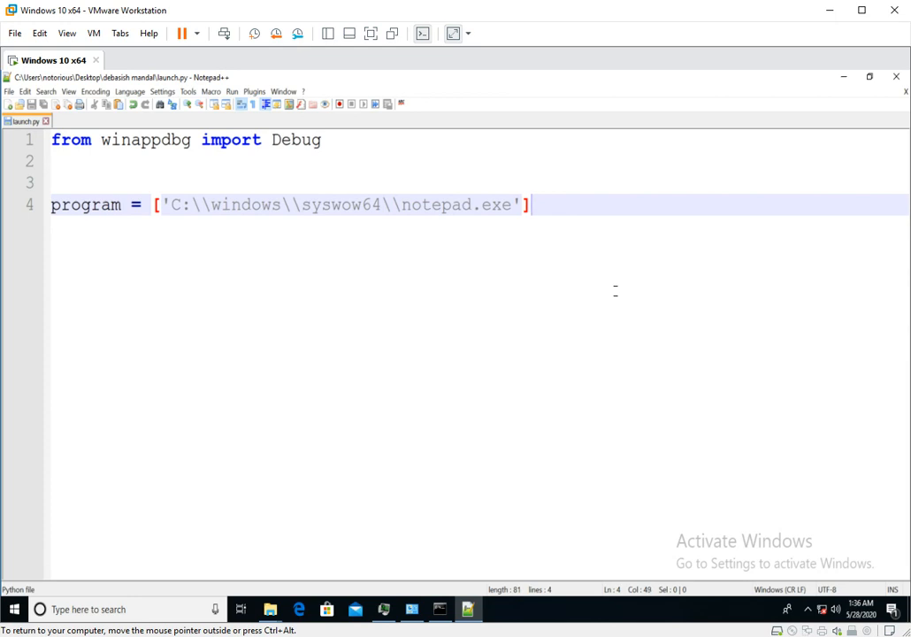
# Write debug = Debug() on line 6
pyautogui.write('debug')
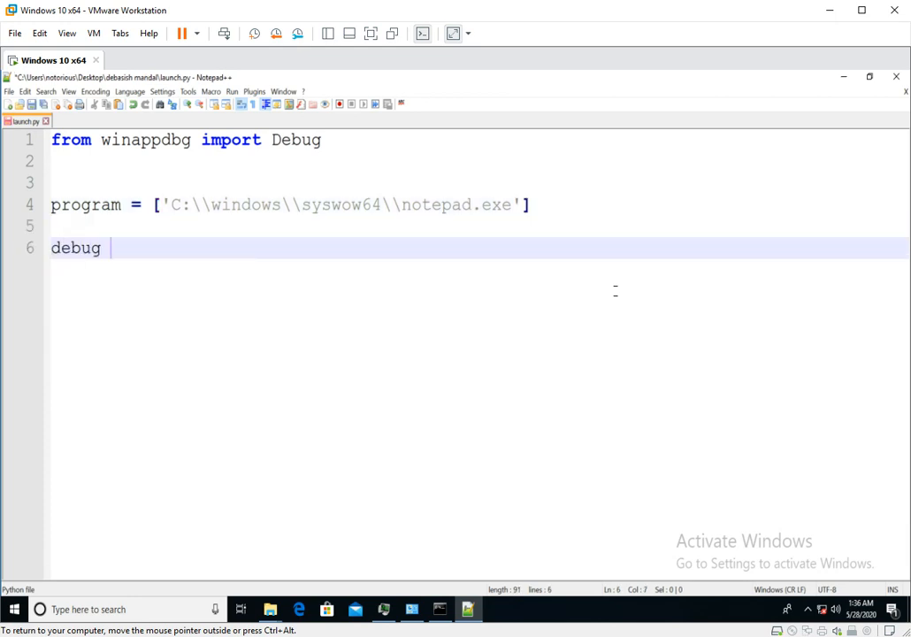
pyautogui.write('=')
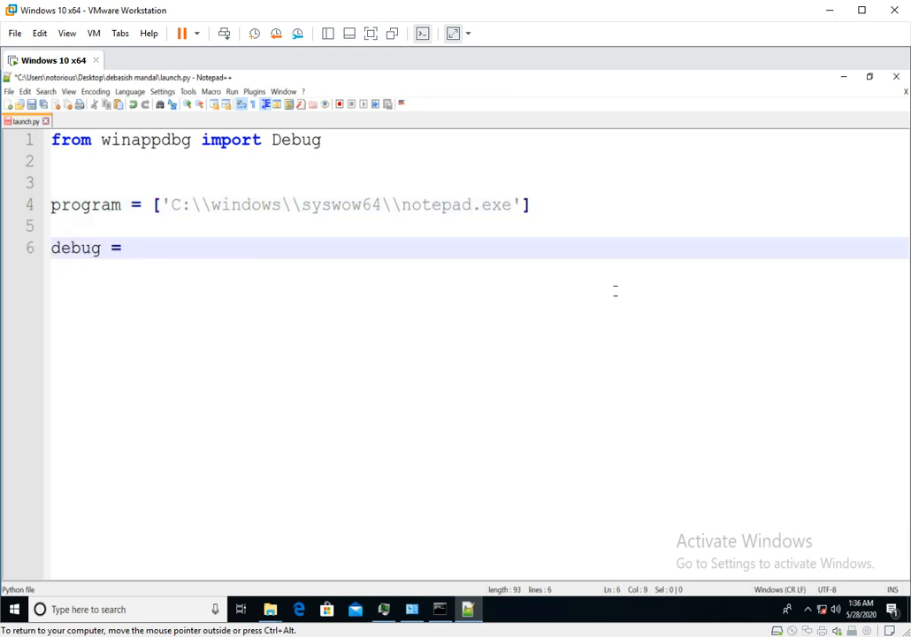
pyautogui.write('Debug )')
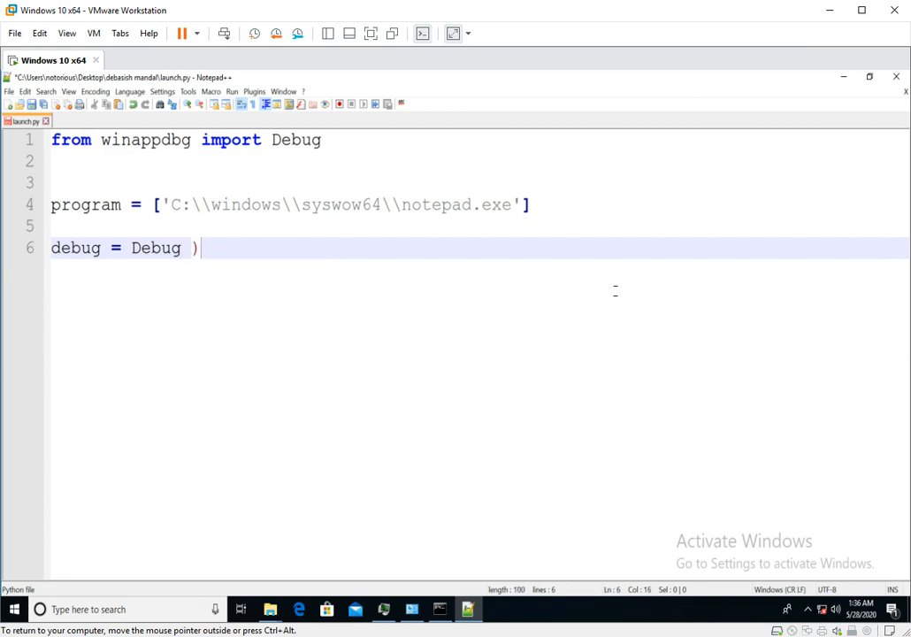
pyautogui.press('backspace')
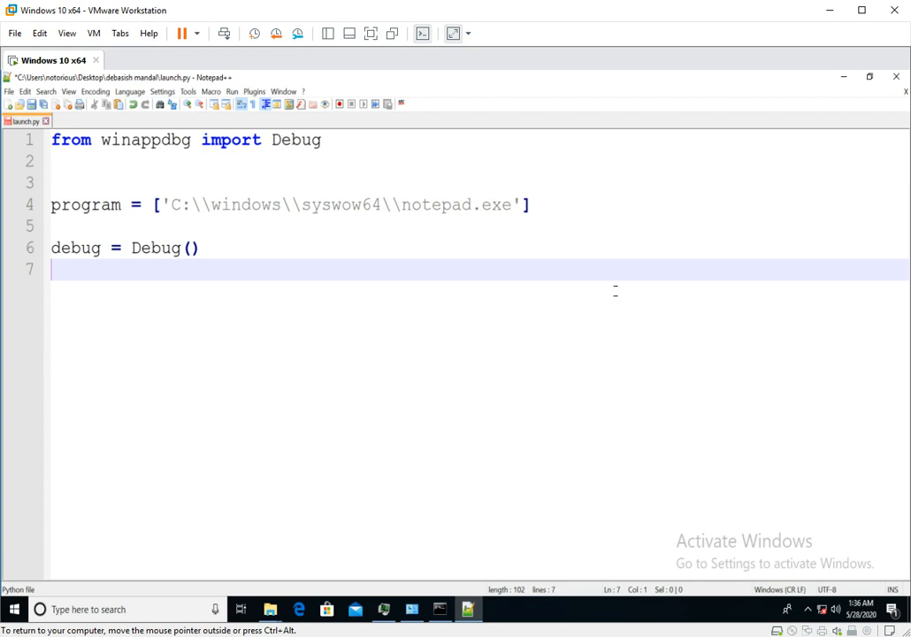
# Write proc = debug.execv (program) on line 7 and start a new line
pyautogui.write('proc')
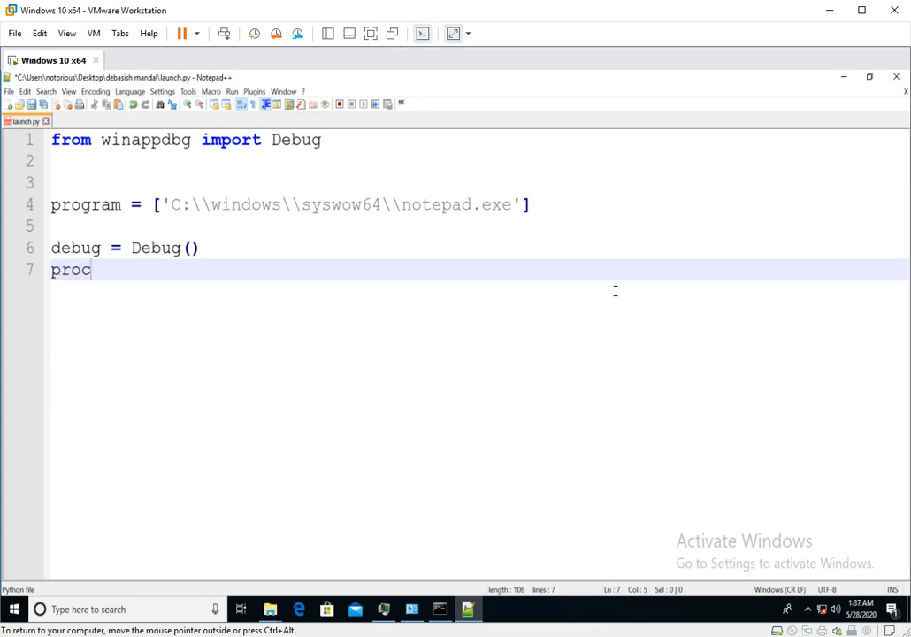
pyautogui.write('= debug')
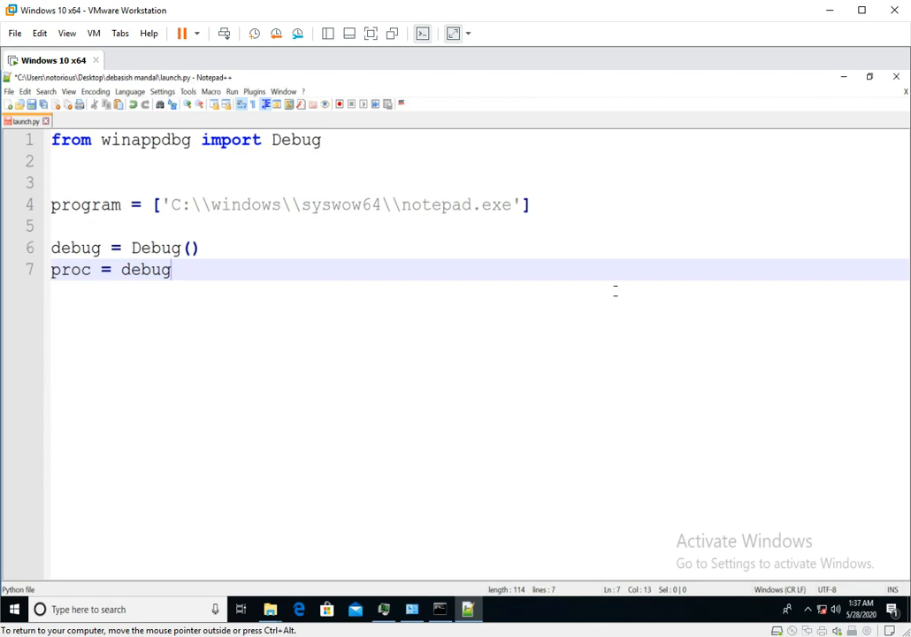
pyautogui.write('.execv (')
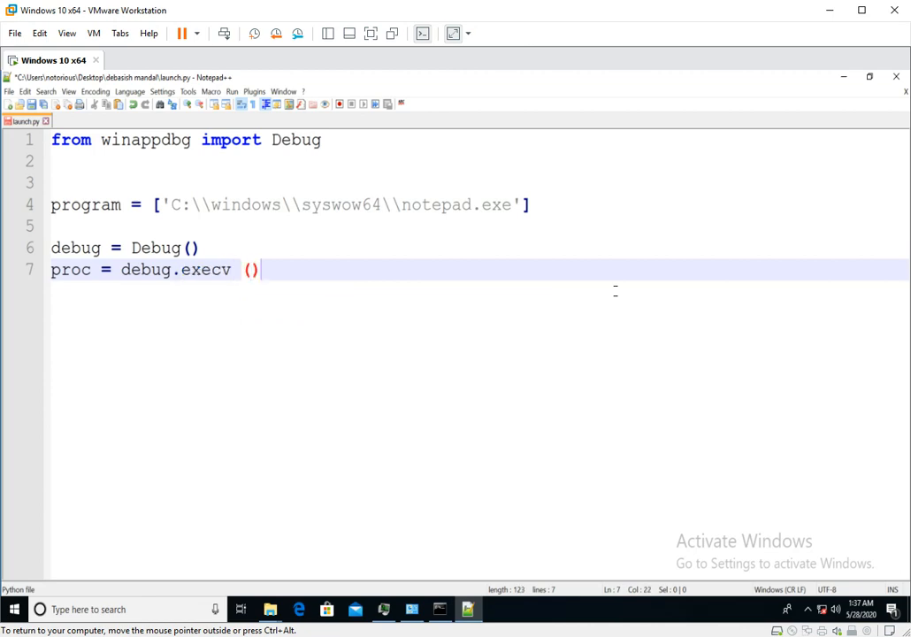
pyautogui.doubleClick(85, 205)
pyautogui.write('program')
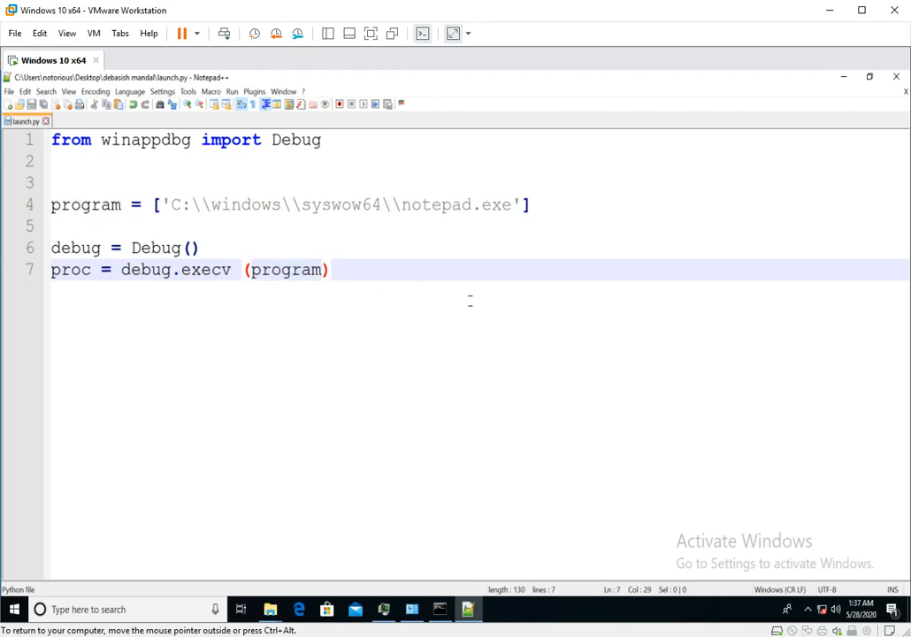
pyautogui.press('Return')
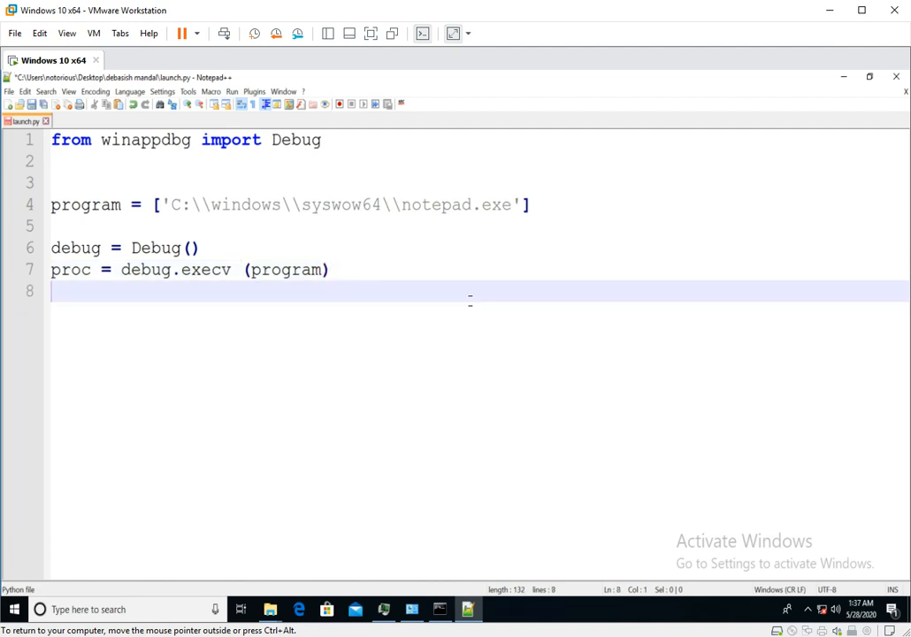
# Write debug.loop() on line 8 to finish the script
pyautogui.write('debug.')
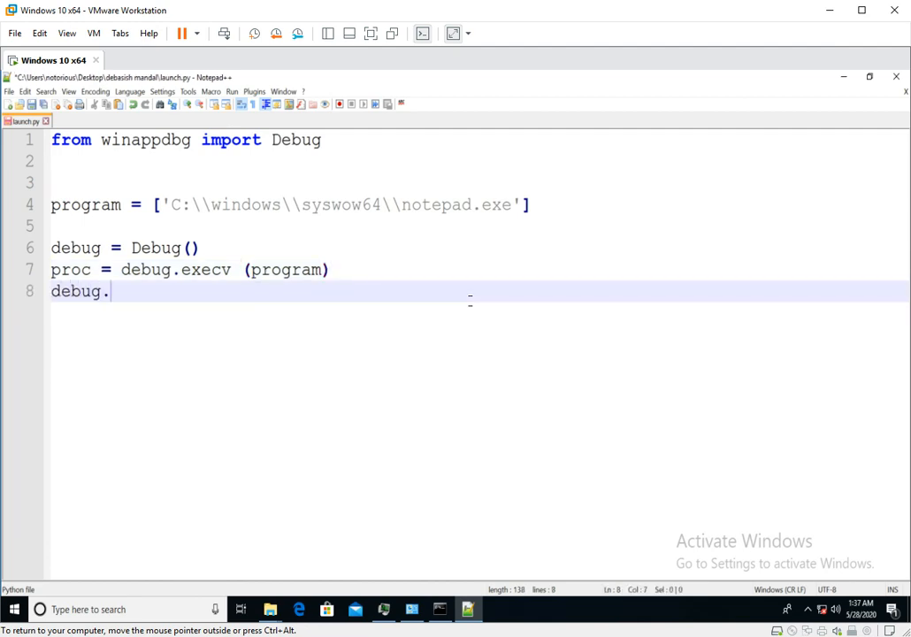
pyautogui.write('loop()')
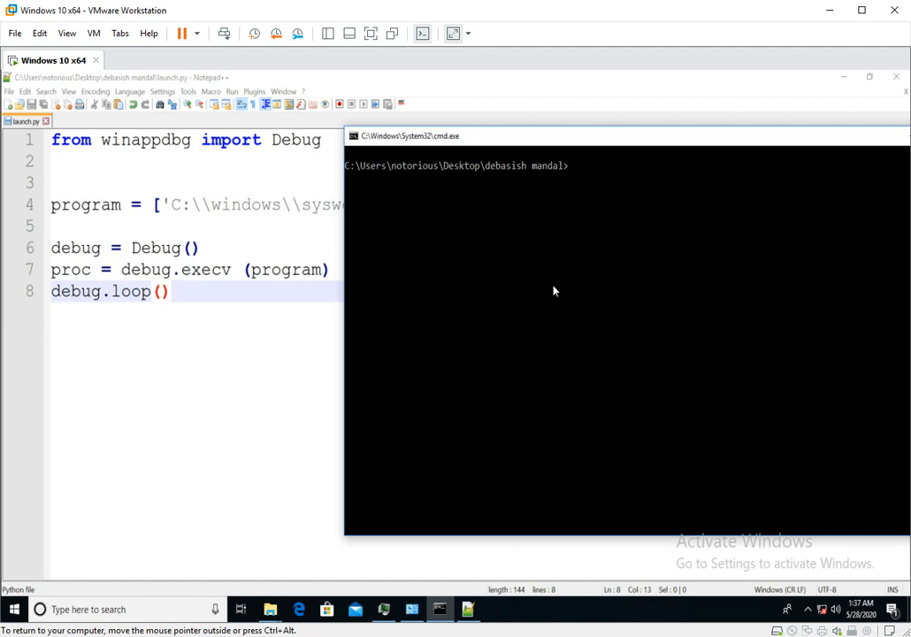
# Run python launch.py, opening an Untitled Notepad window, and move it aside
pyautogui.write('python')
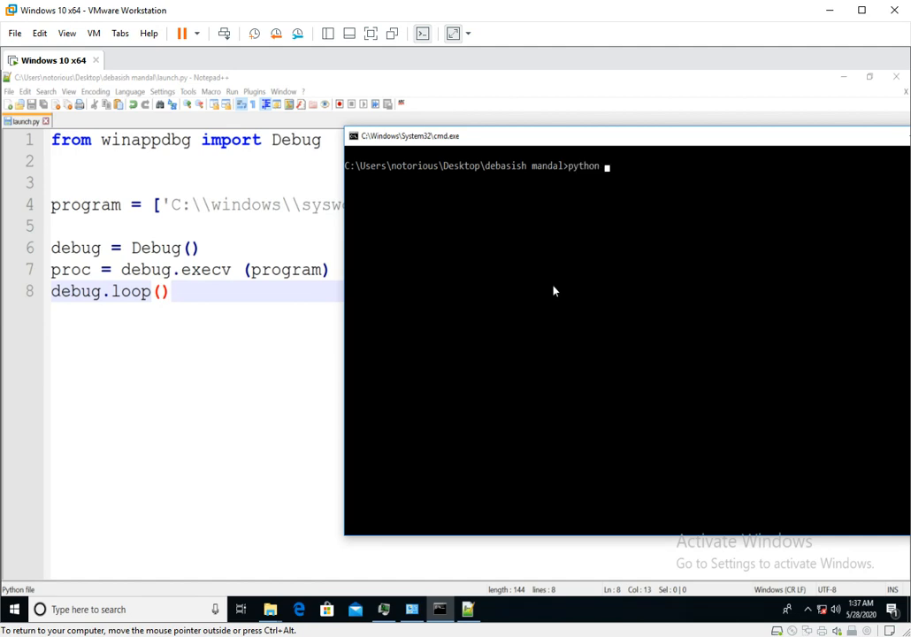
pyautogui.write('launch.py')
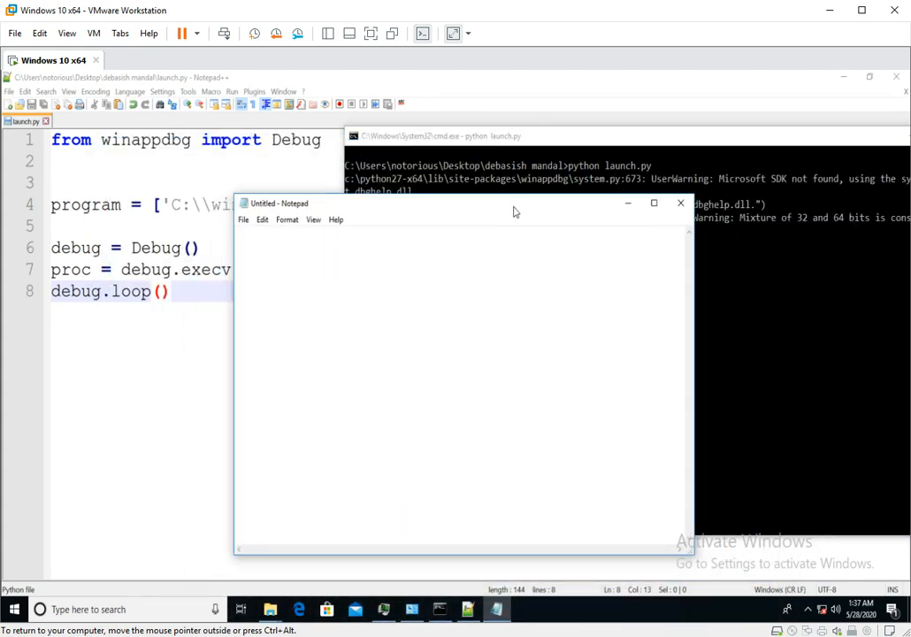
pyautogui.moveTo(460, 202); pyautogui.dragTo(461, 188)
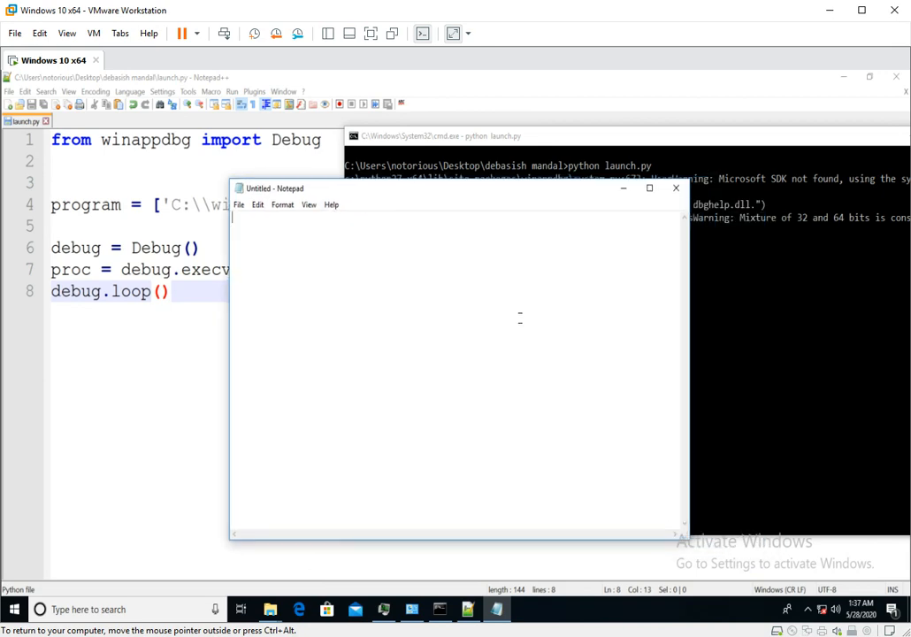